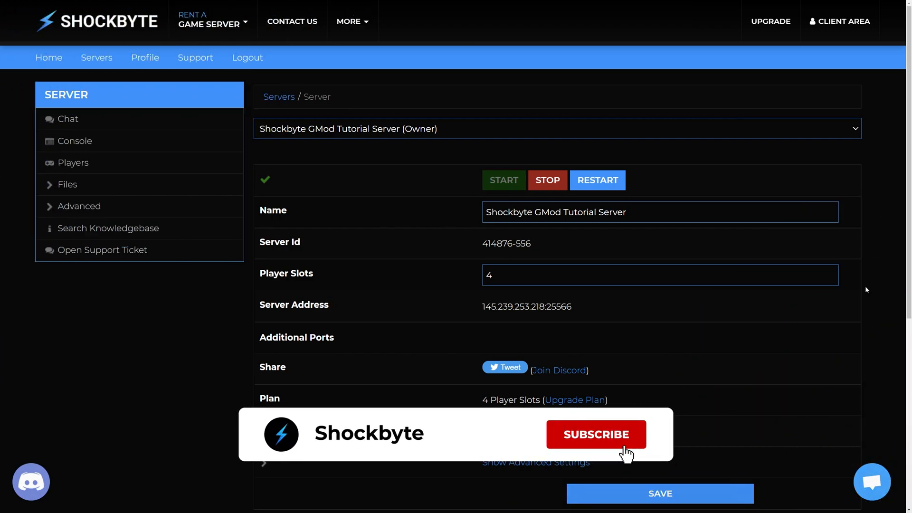
pyautogui.click(596, 435)
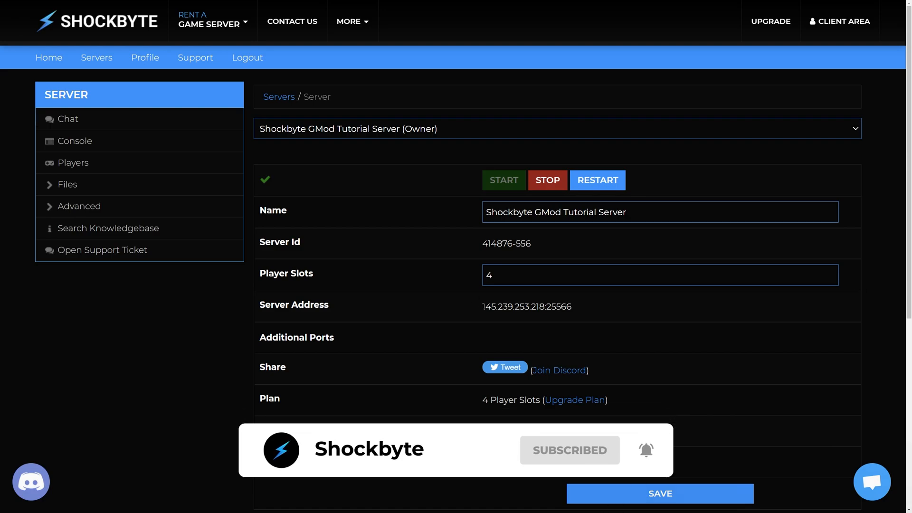
pyautogui.doubleClick(525, 306)
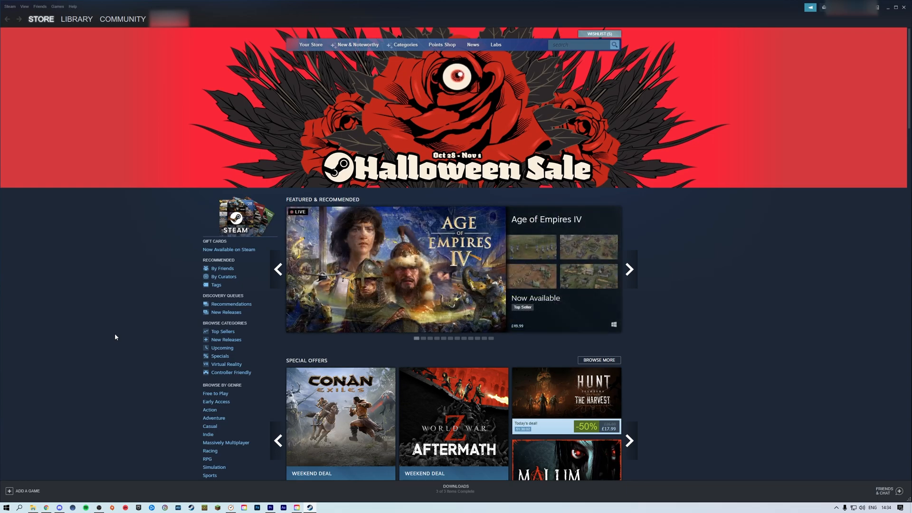
pyautogui.click(23, 7)
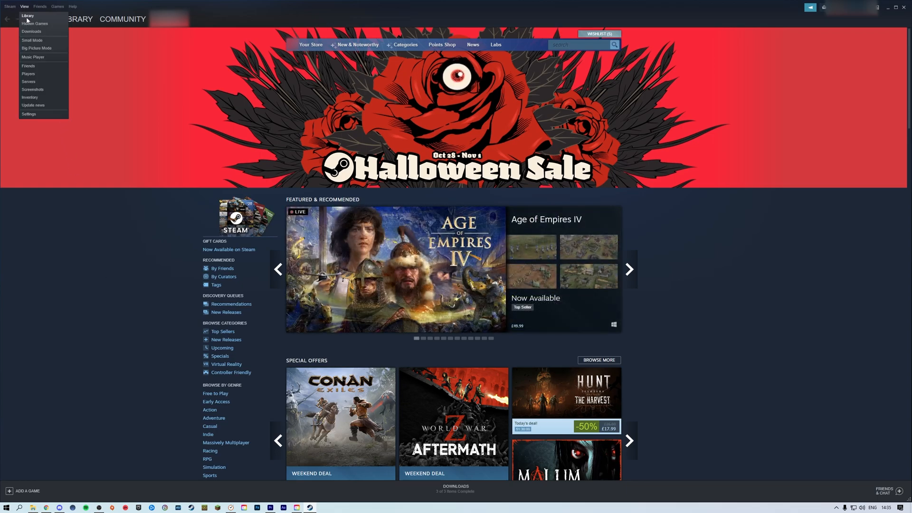
pyautogui.click(29, 81)
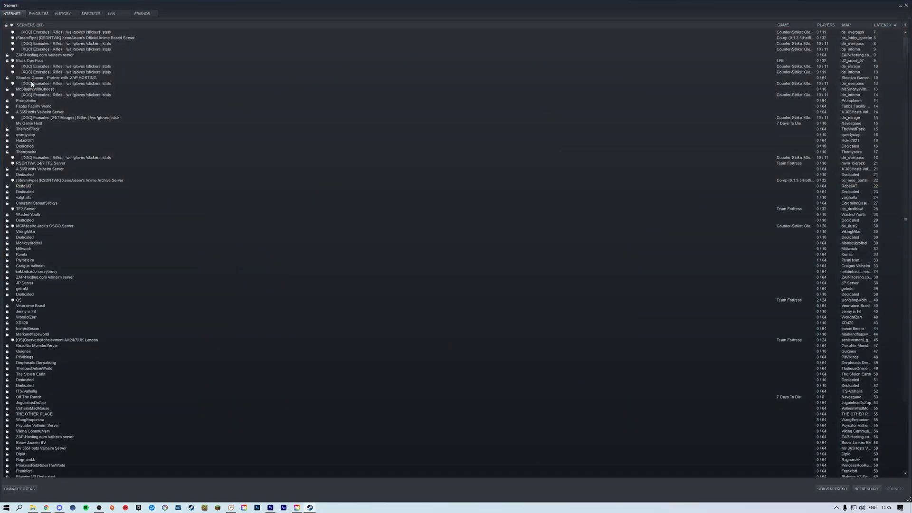
pyautogui.click(39, 13)
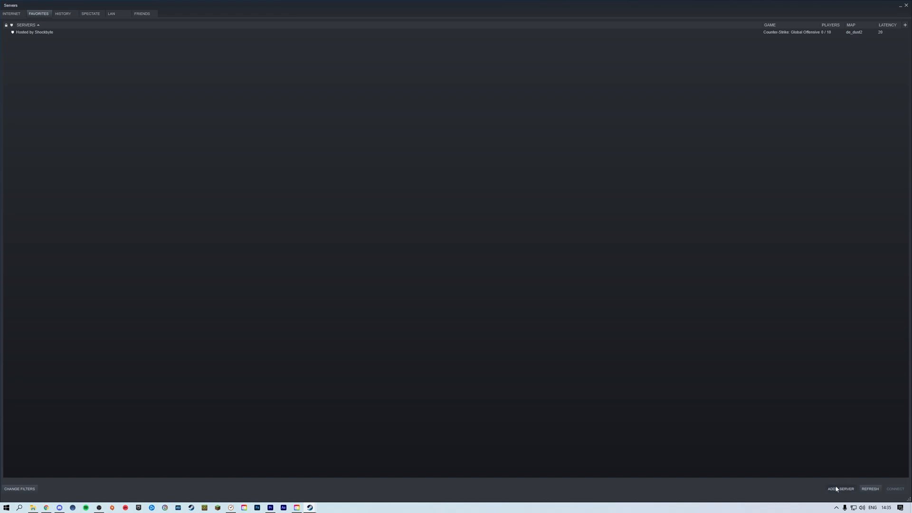
# Add the address 145.239.253.218:25566 to Steam's favorite servers
pyautogui.click(841, 489)
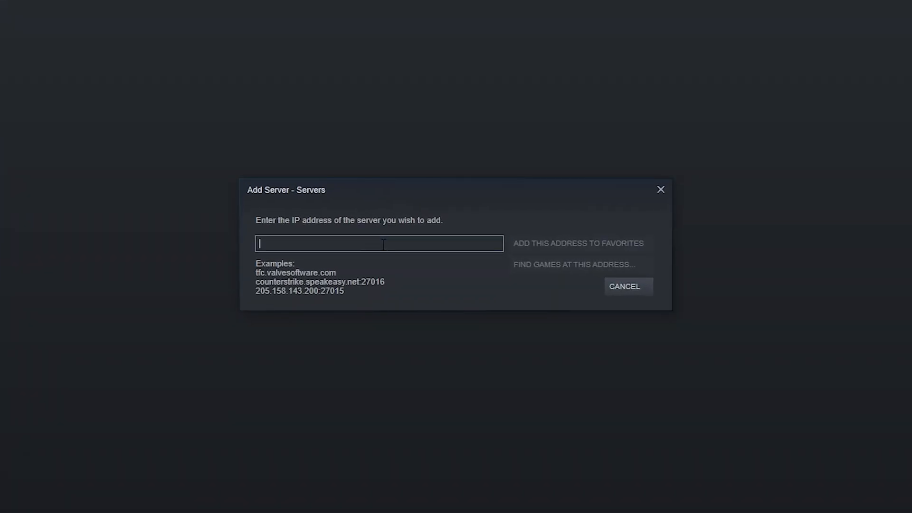
pyautogui.write('145.239.253.218:25566')
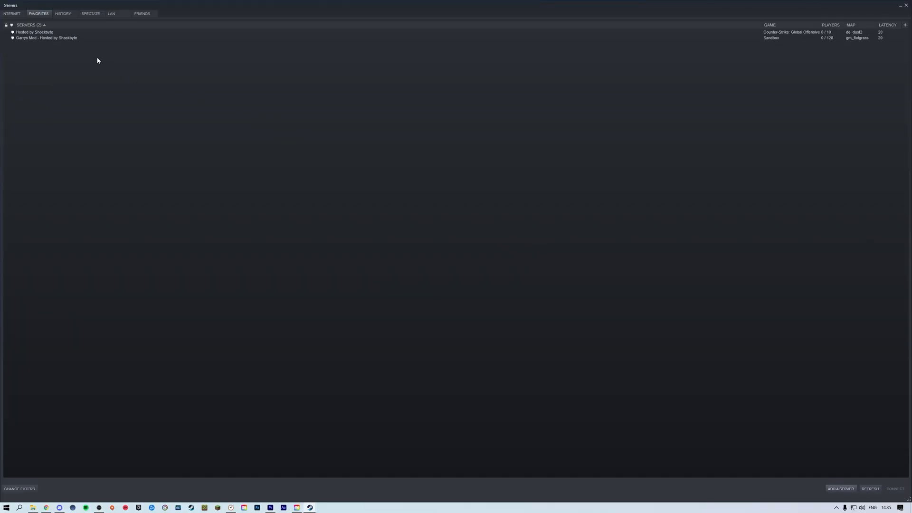
# Connect to the favorited 'Garrys Mod - Hosted by Shockbyte' server, launching Garry's Mod
pyautogui.click(45, 38)
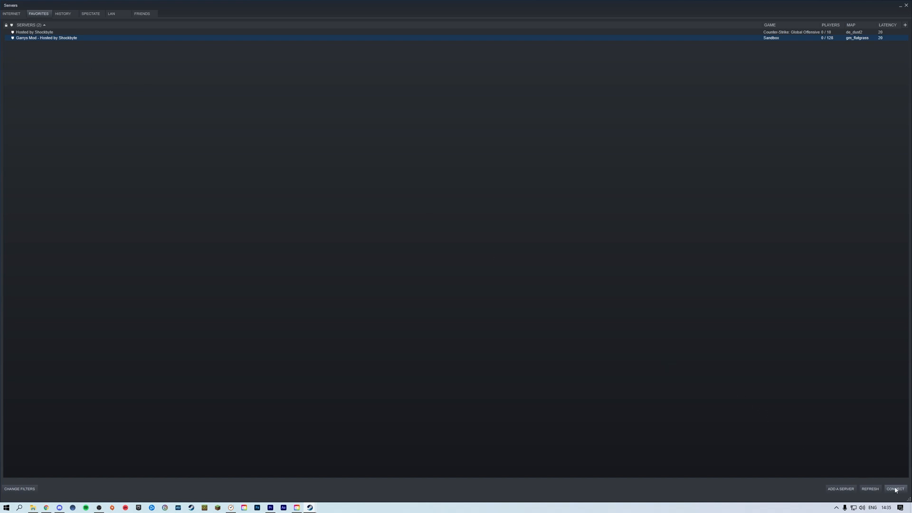
pyautogui.click(894, 489)
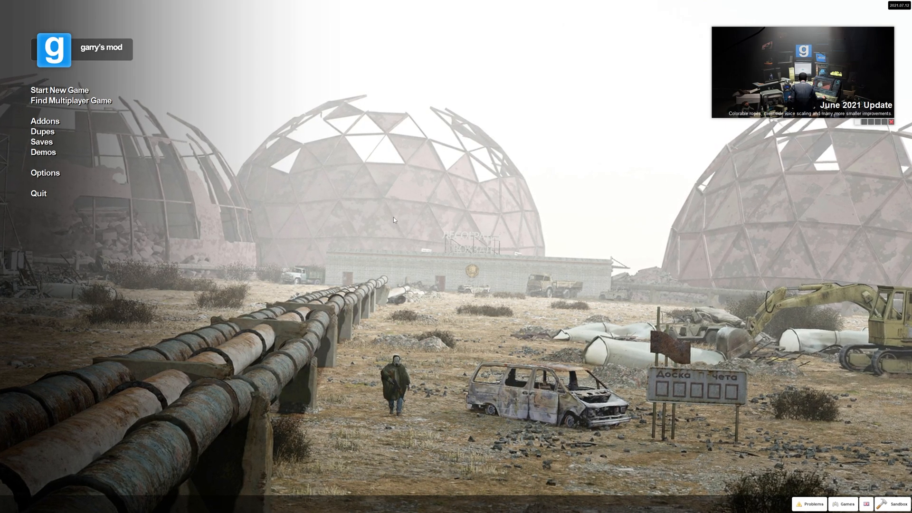
pyautogui.moveTo(71, 105)
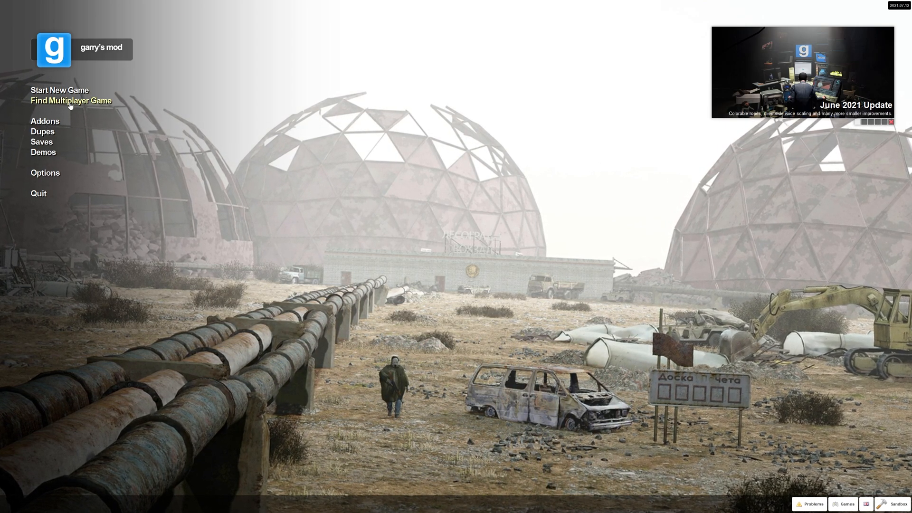
# Open Find Multiplayer Game and choose the Sandbox gamemode's server list
pyautogui.click(71, 100)
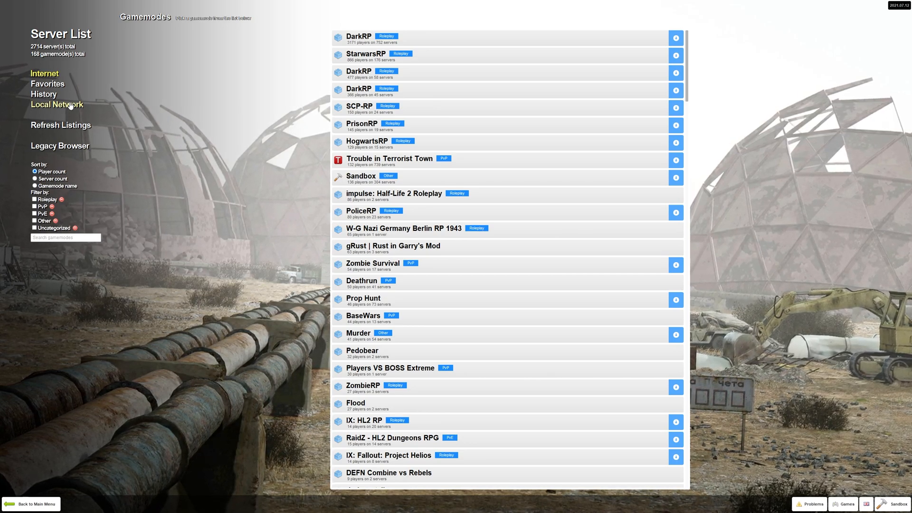
pyautogui.moveTo(368, 181)
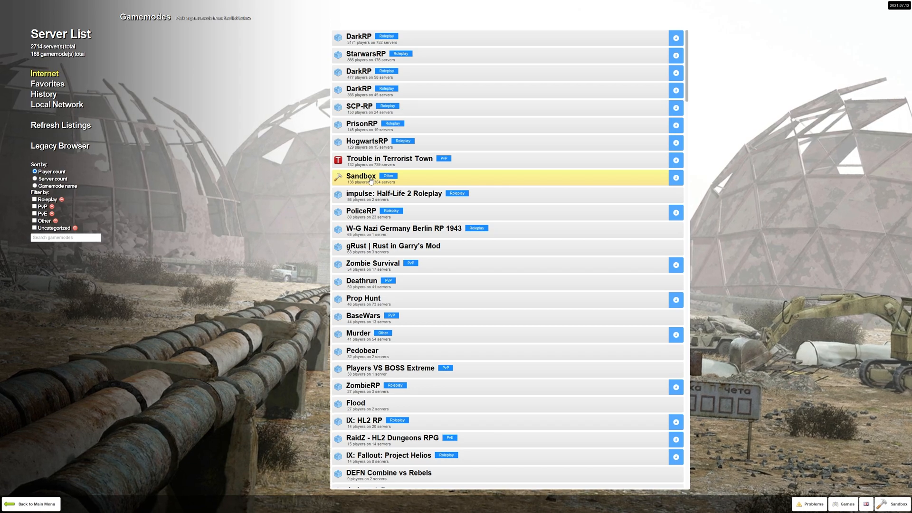
pyautogui.click(361, 175)
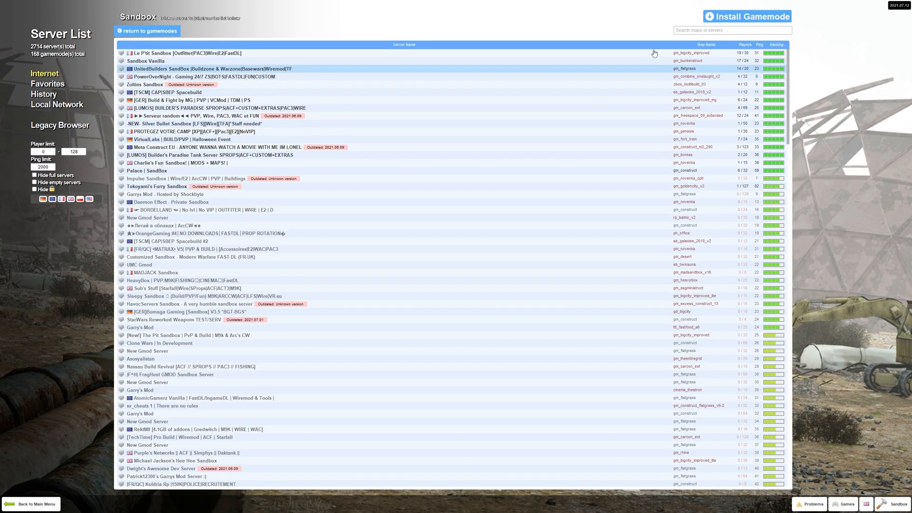
# Search servers for 'shock' and join 'Garrys Mod - Hosted by Shockbyte'
pyautogui.click(732, 31)
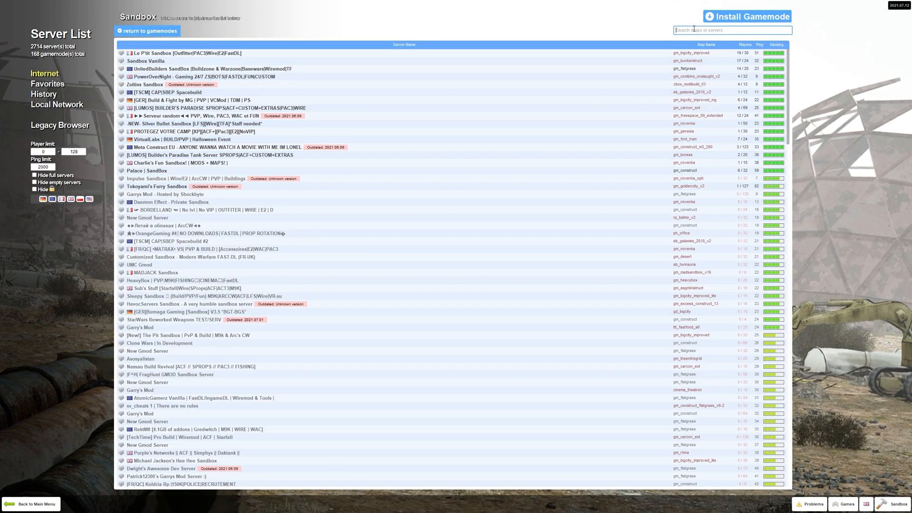
pyautogui.write('shockbyte')
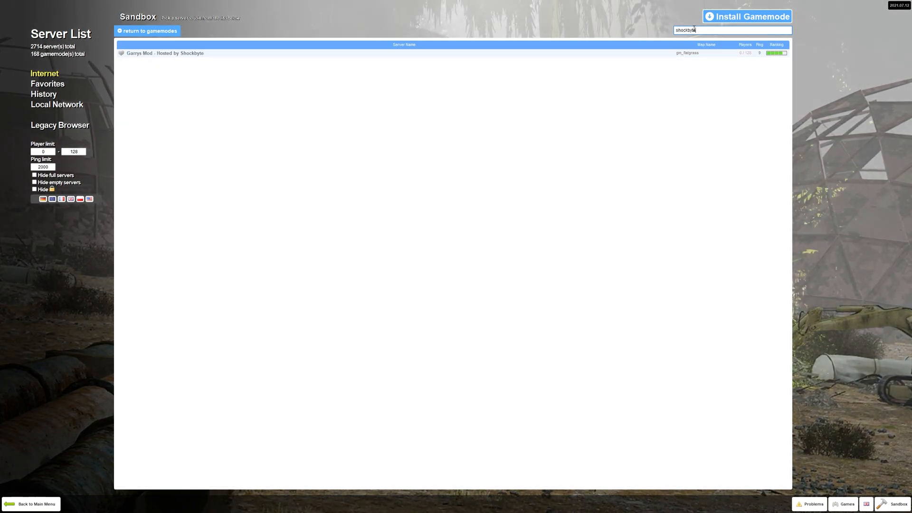
pyautogui.click(163, 53)
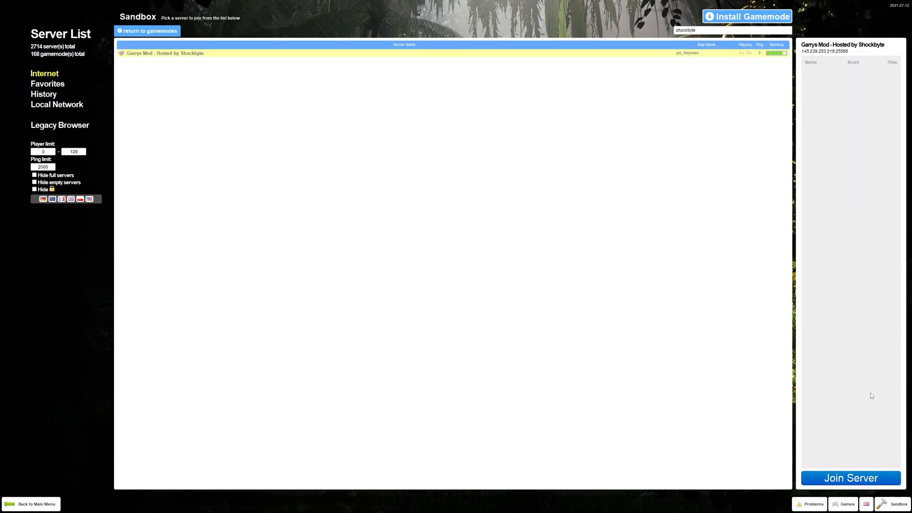
pyautogui.click(850, 477)
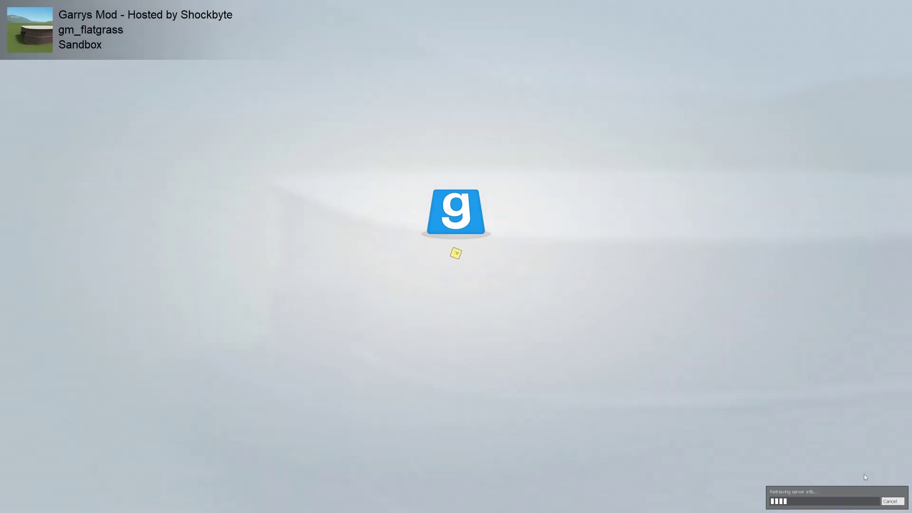